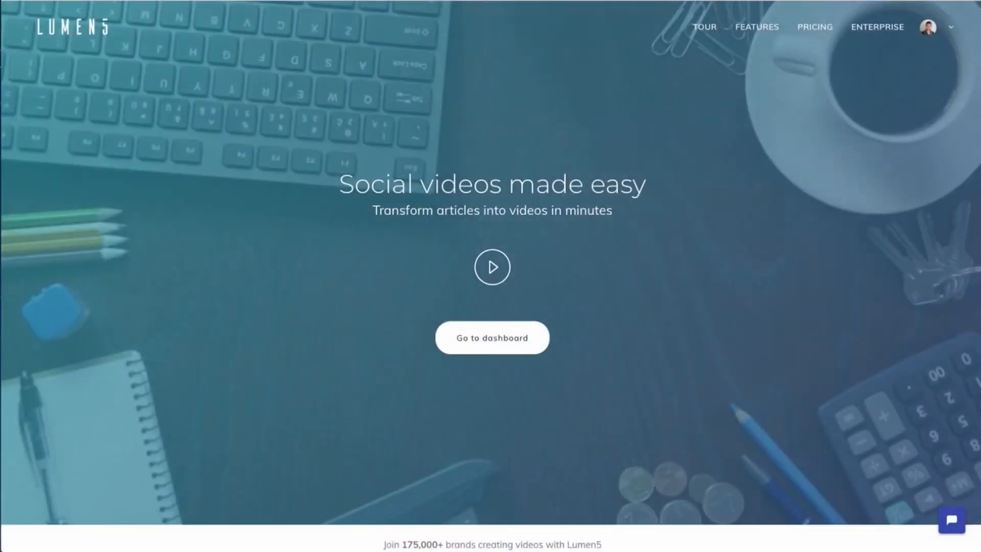
Step: From the dashboard, convert the pasted Vancouver article URL into a captioned video storyboard
click(492, 337)
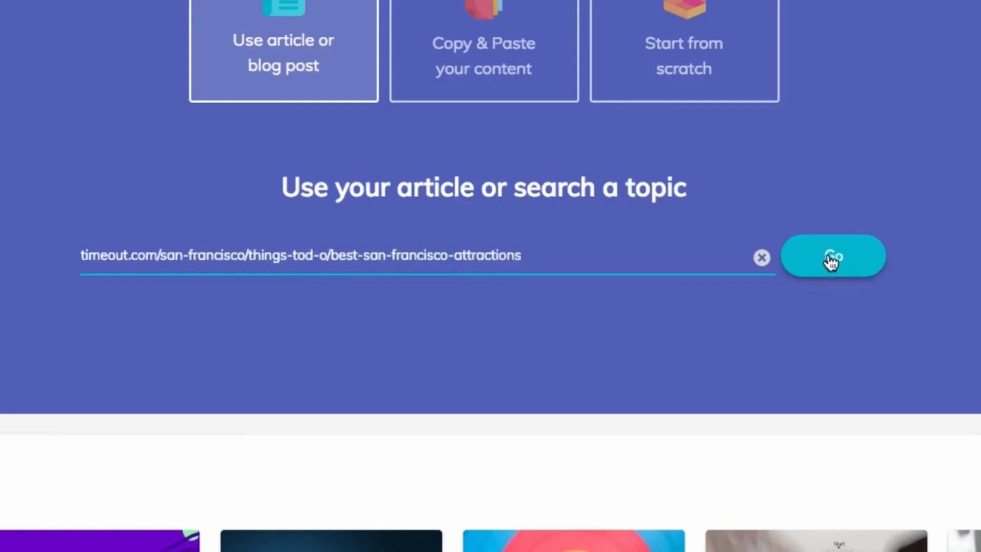
click(832, 255)
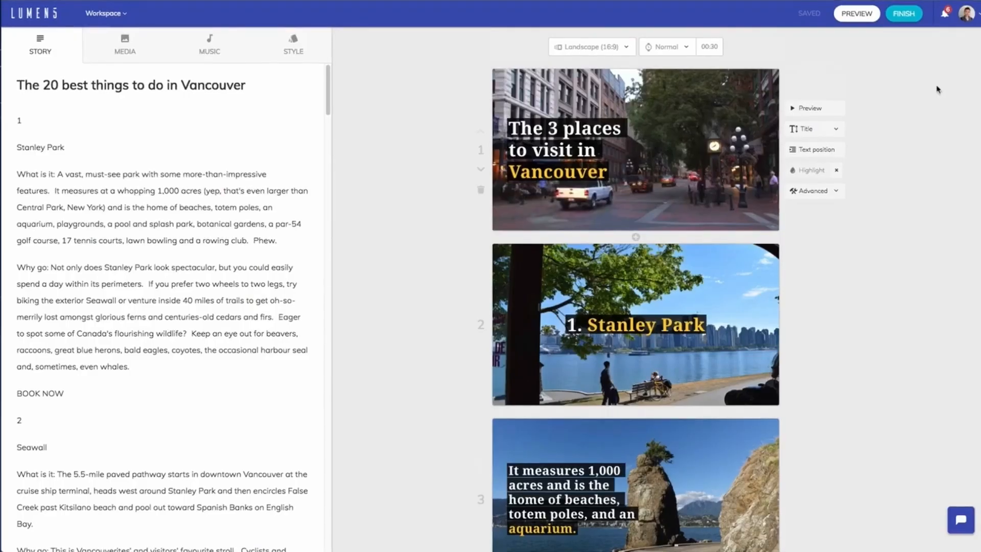
scroll(down, 3)
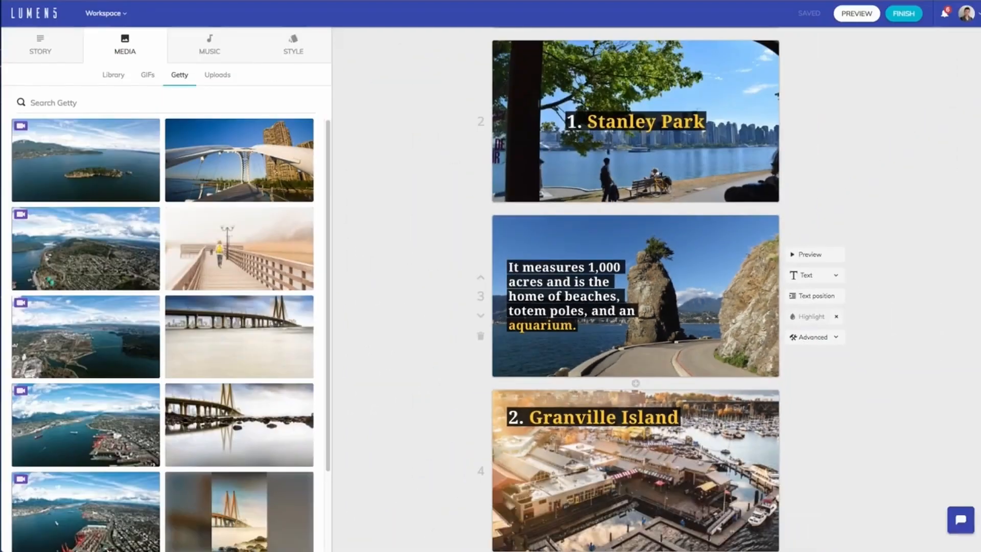
Step: Search the stock media for 'beach', 'cats' and 'stanley park' footage
text(beach)
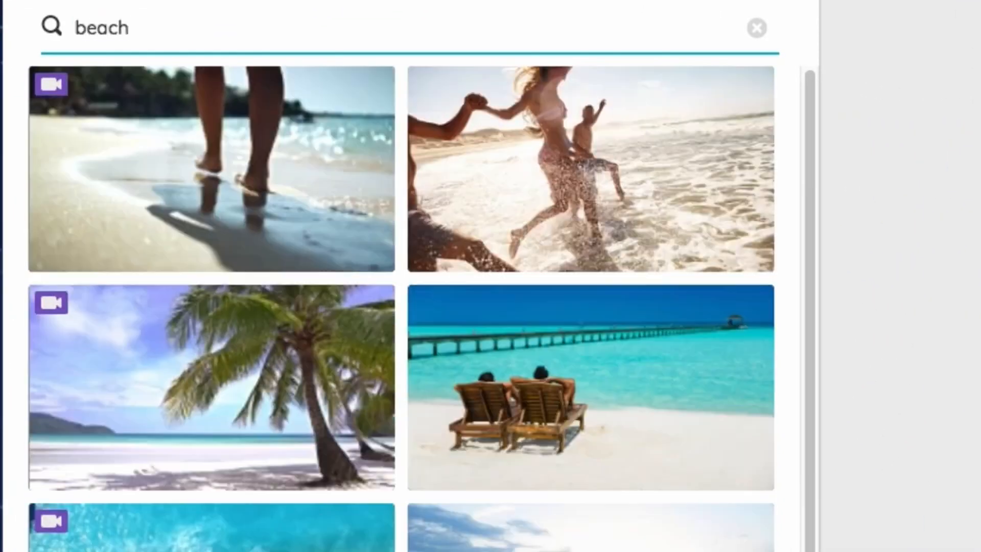
text(cats)
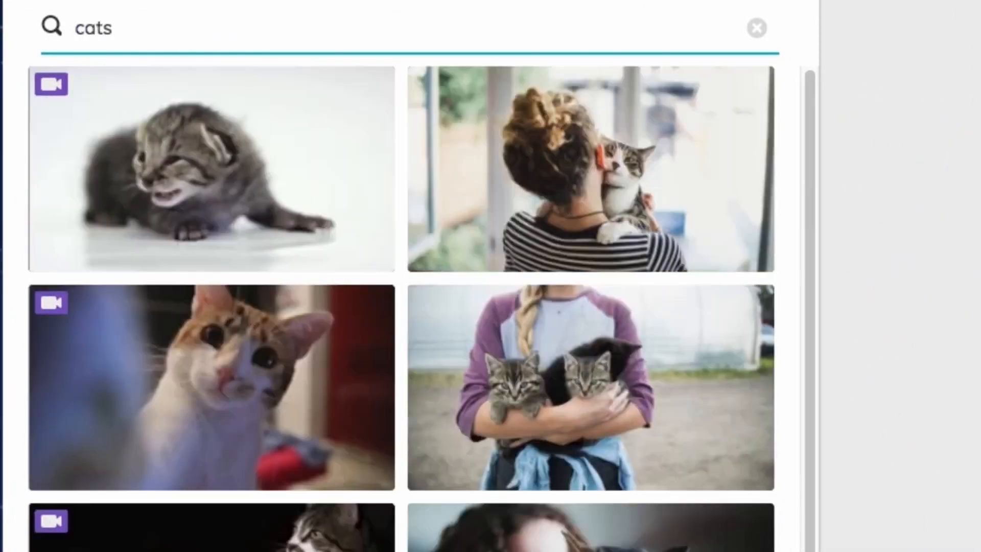
text(stanley park)
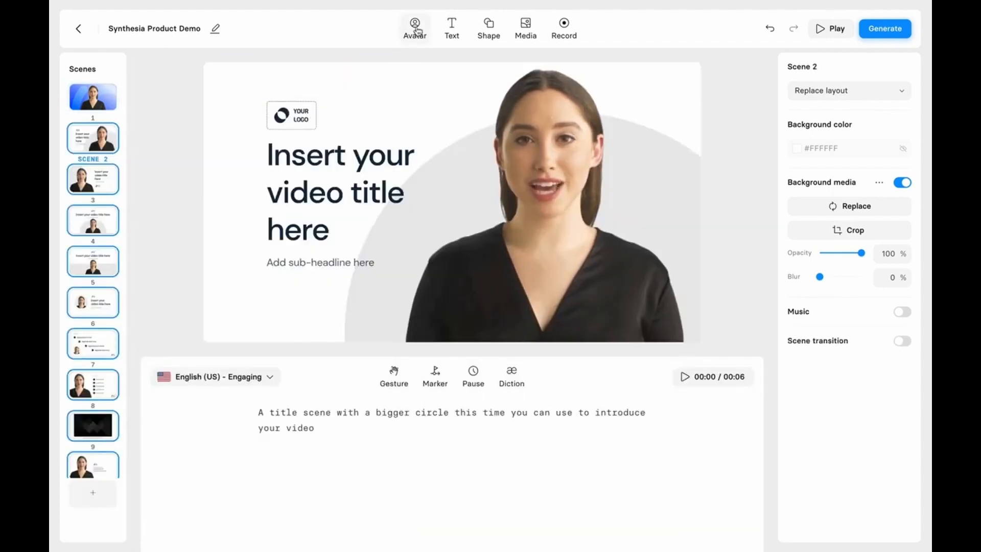
Step: Select scene 2's logo placeholder and bring up the media library of logos and photos
click(414, 29)
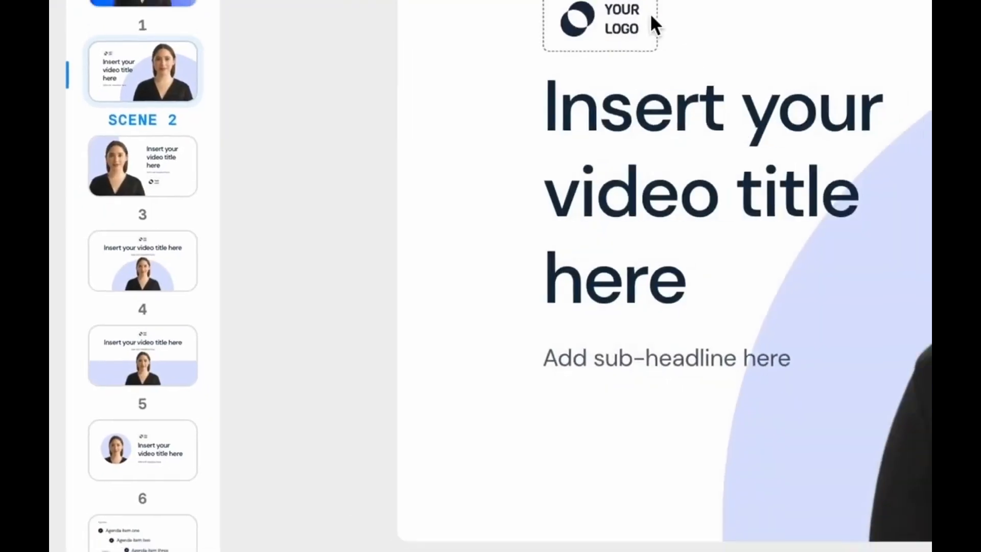
click(600, 24)
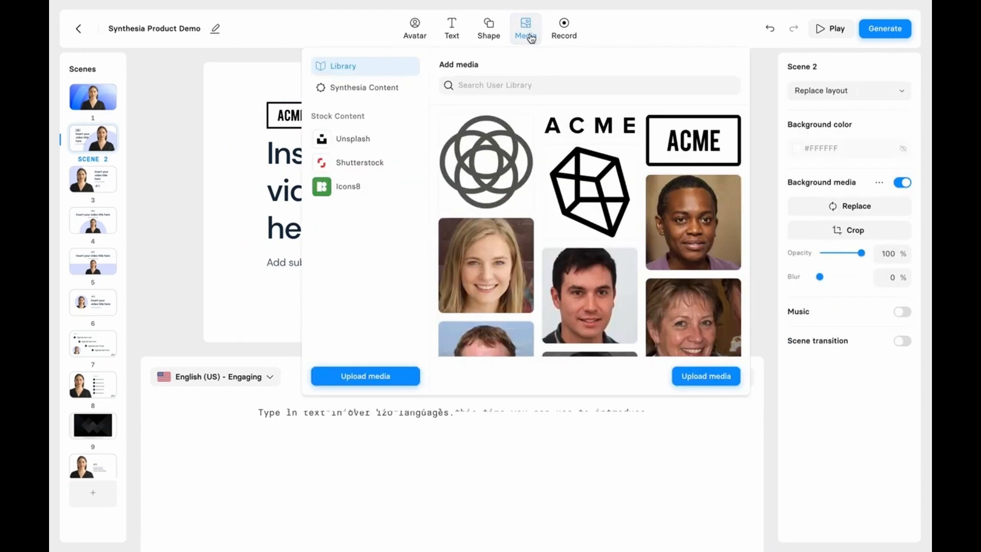
click(353, 163)
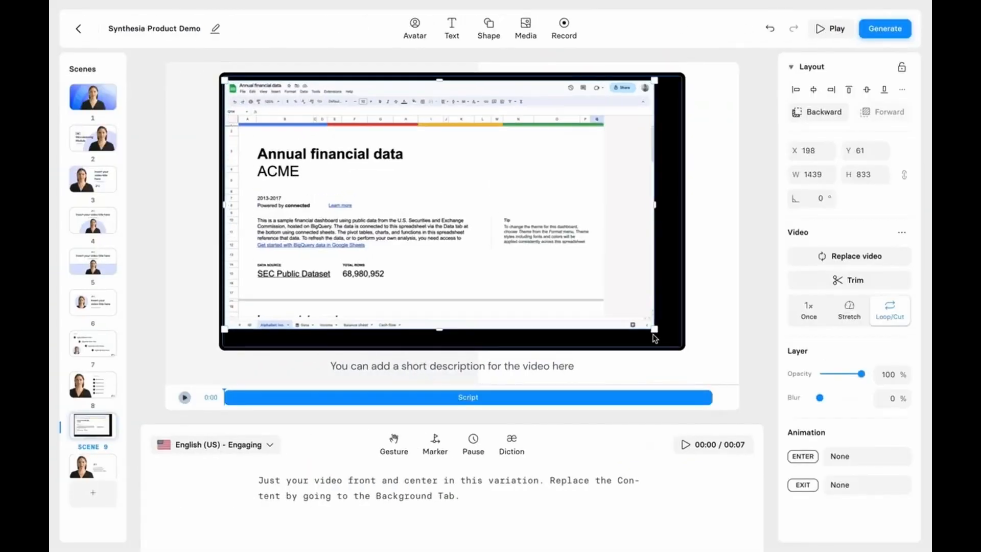
Step: Trim scene 9's spreadsheet screen-recording clip to the wanted portion
click(849, 280)
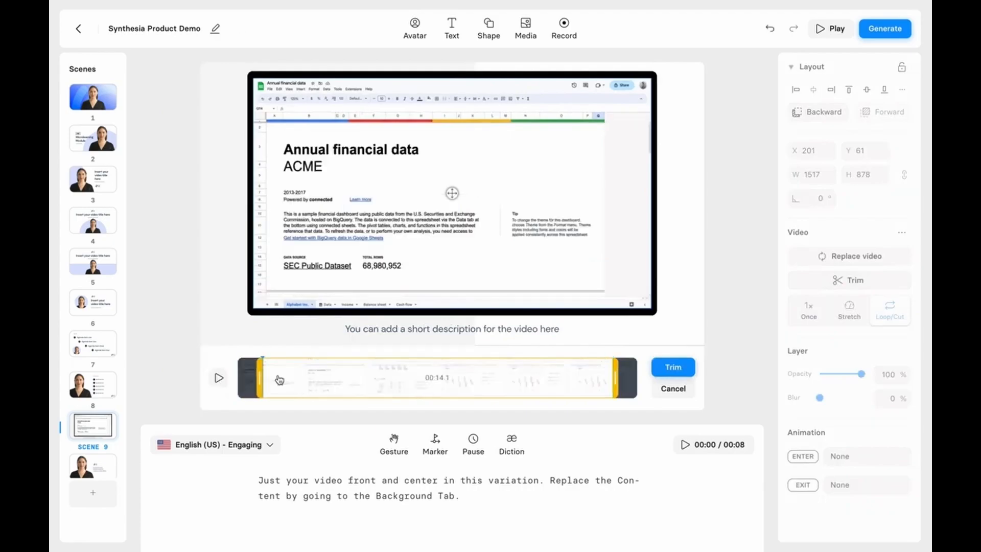
click(673, 389)
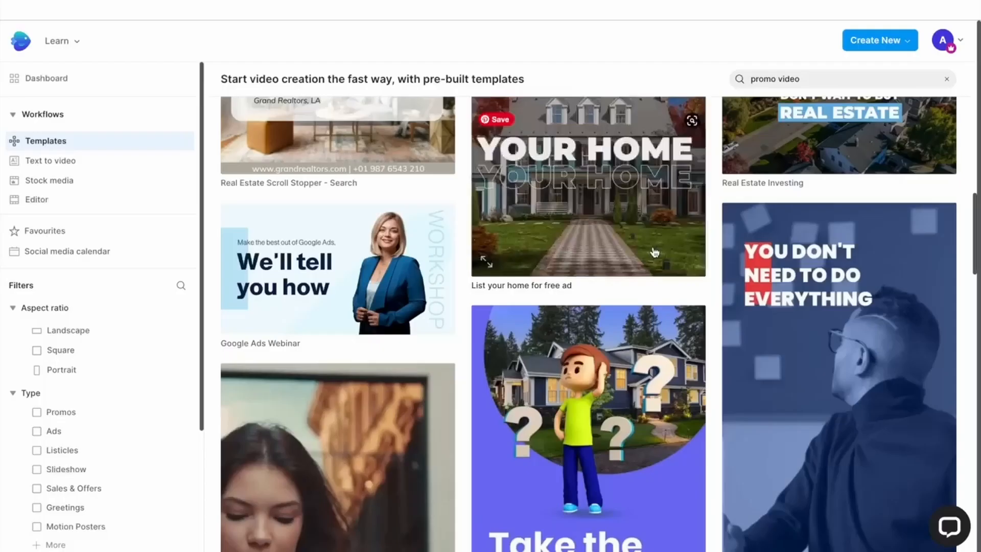
Step: Filter the promo video templates to Landscape, Promos and Food & Beverage
click(586, 186)
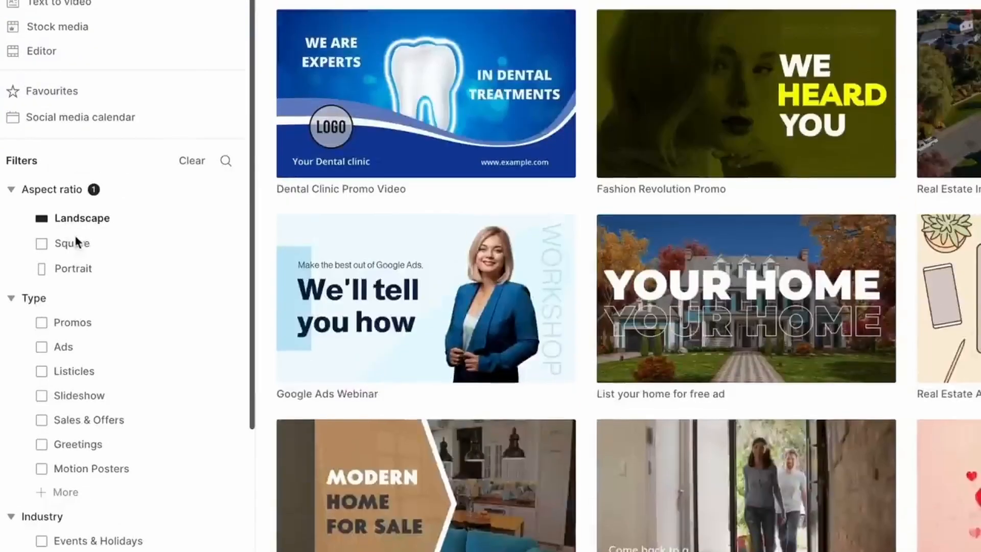
click(40, 514)
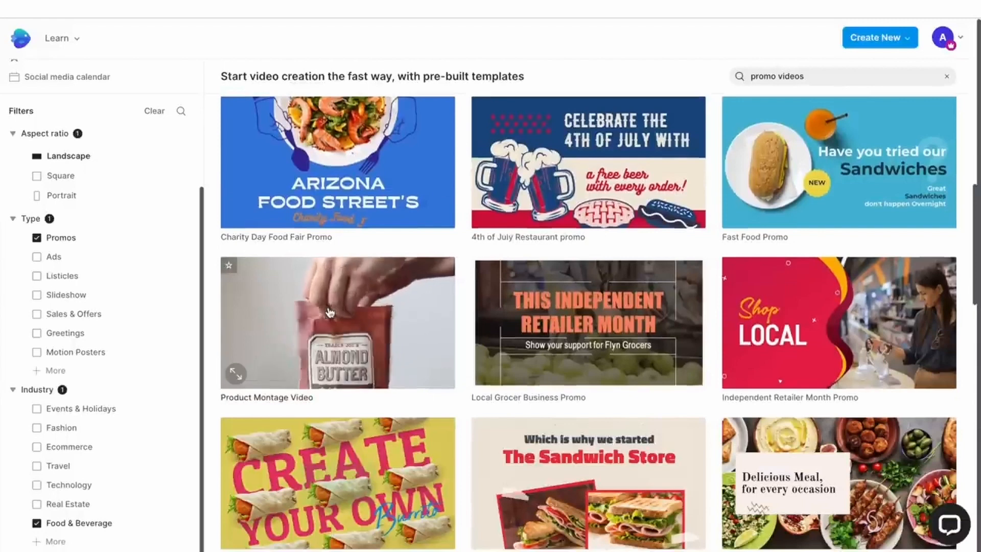
mouse_move(336, 322)
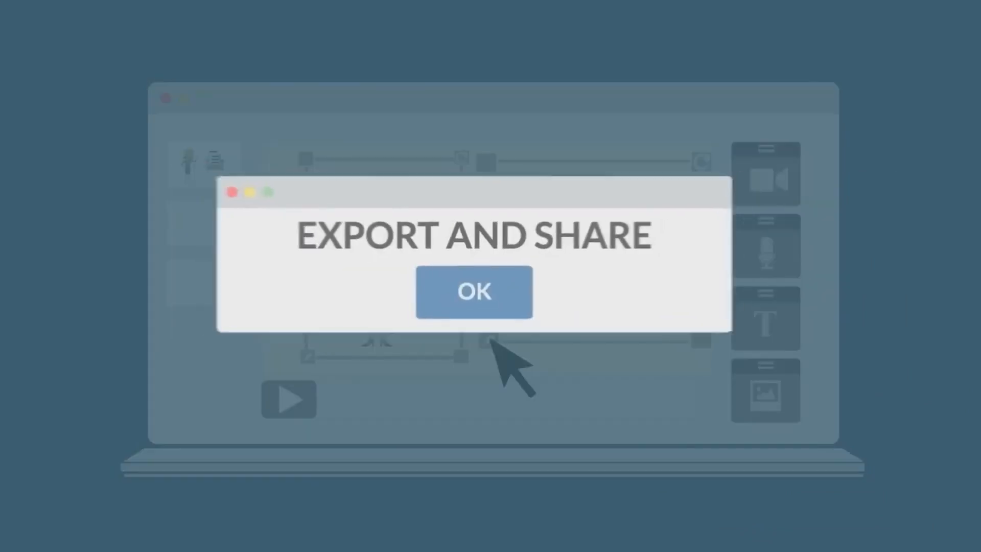
click(473, 293)
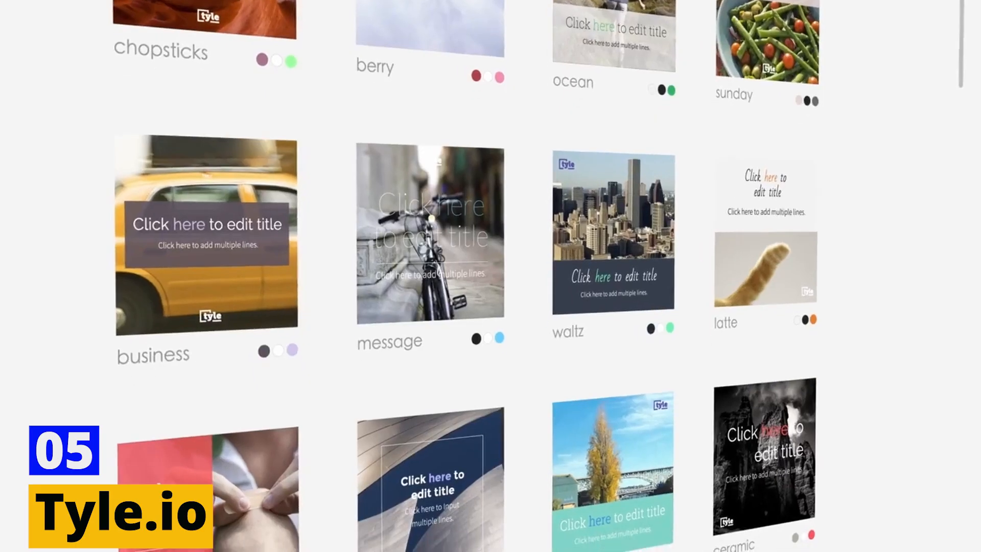
Step: Browse the template gallery and let magic design restyle the Tyle.io title post automatically
scroll(down, 3)
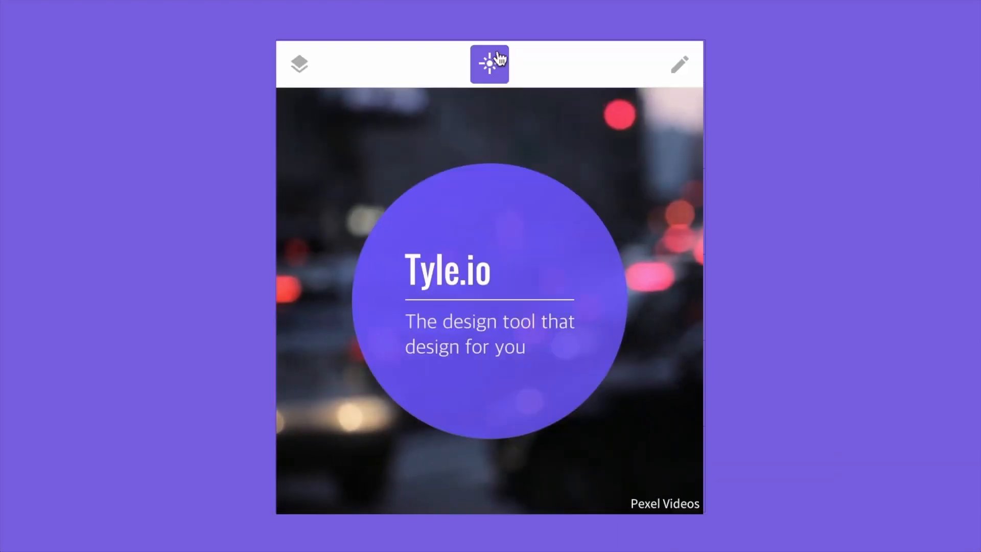
click(489, 64)
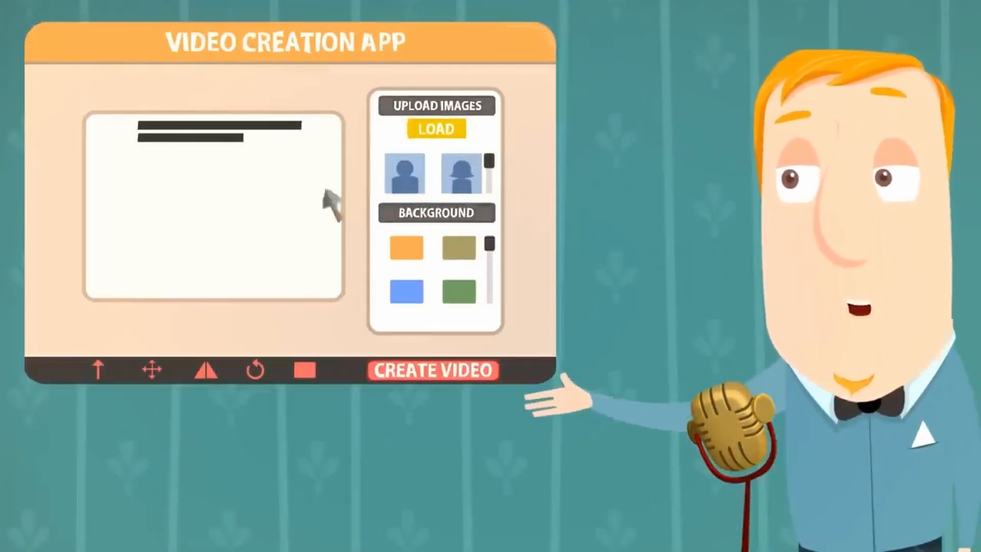
Step: Move from the Animaker intro into the editor with a blank canvas, Library panel and timeline
click(406, 296)
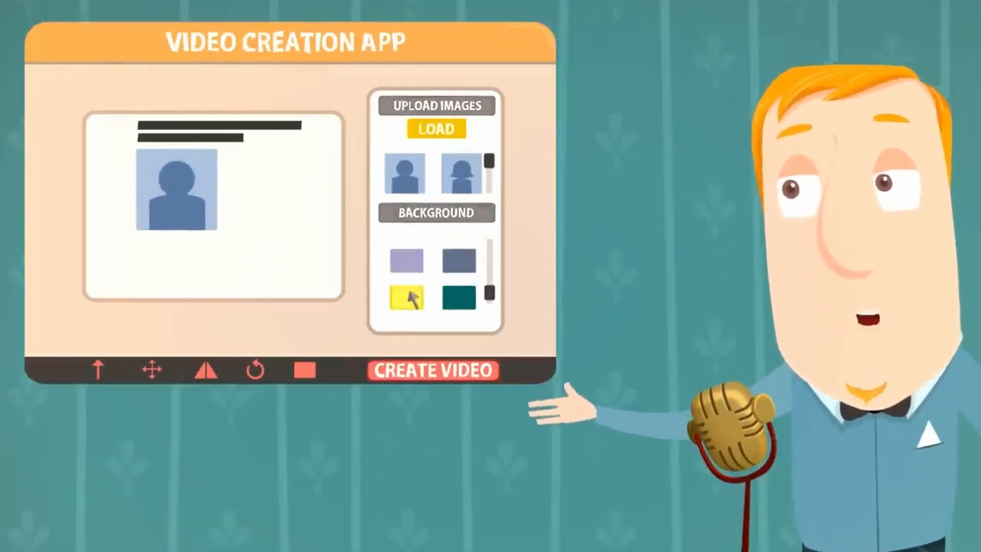
click(433, 370)
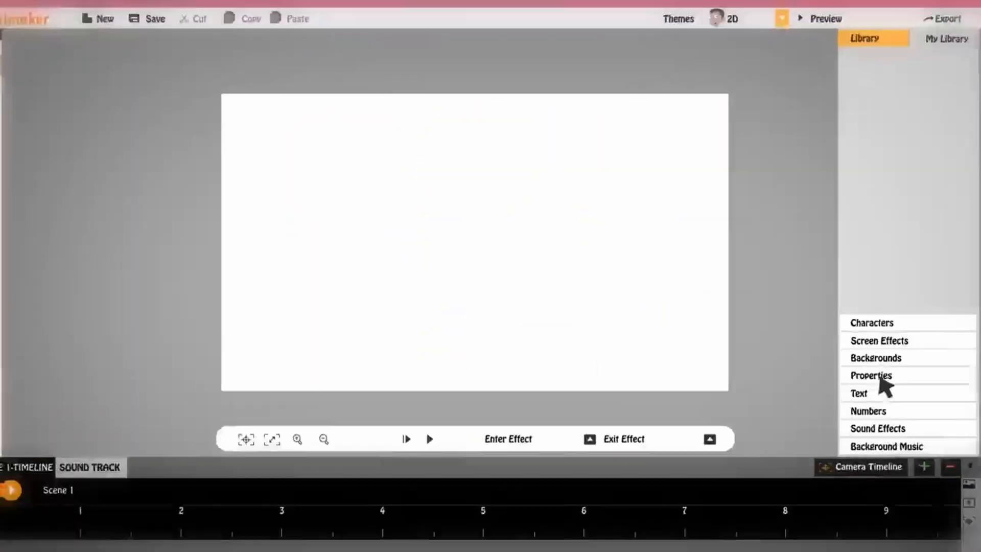
click(876, 428)
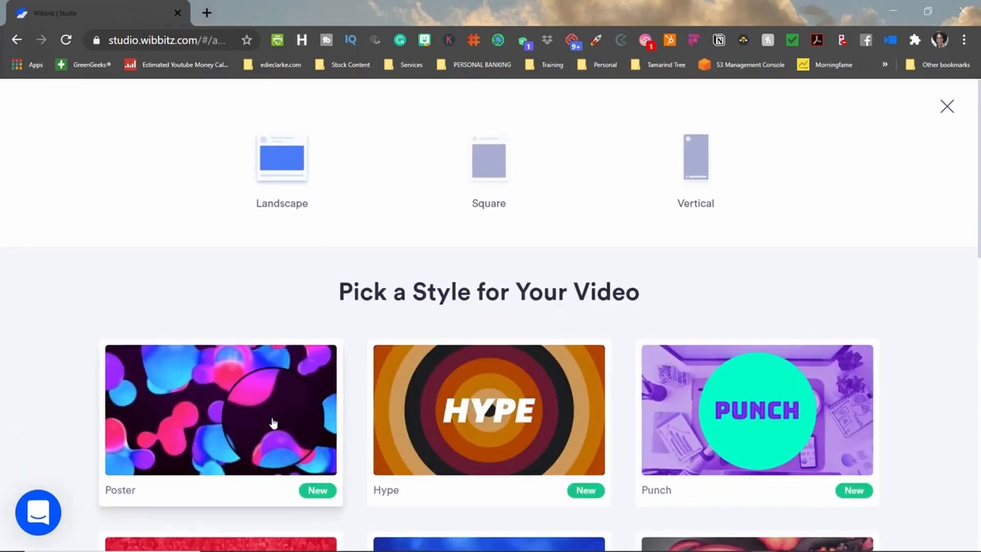
Step: Paste the 16-line remote video creation script from Word into Scene 1's caption
scroll(down, 3)
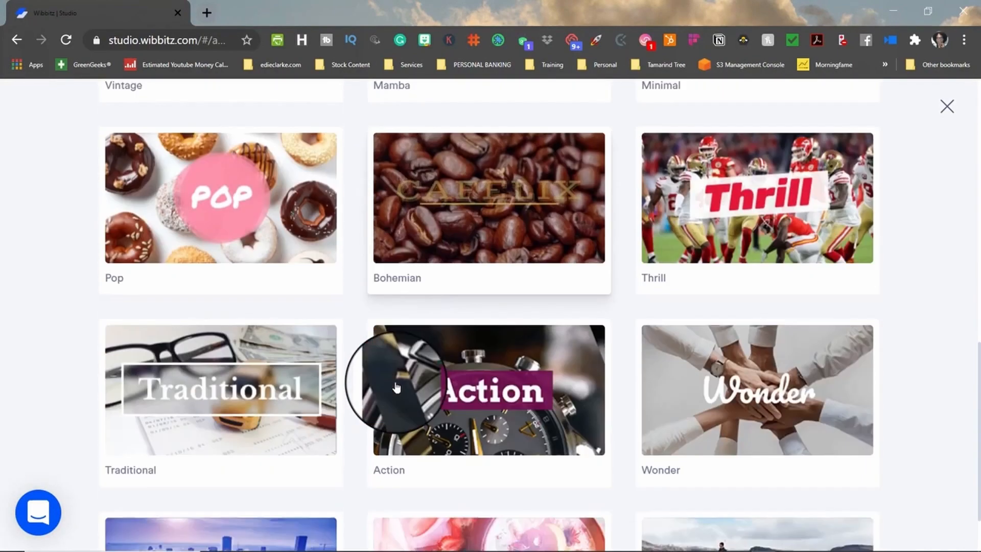
scroll(down, 3)
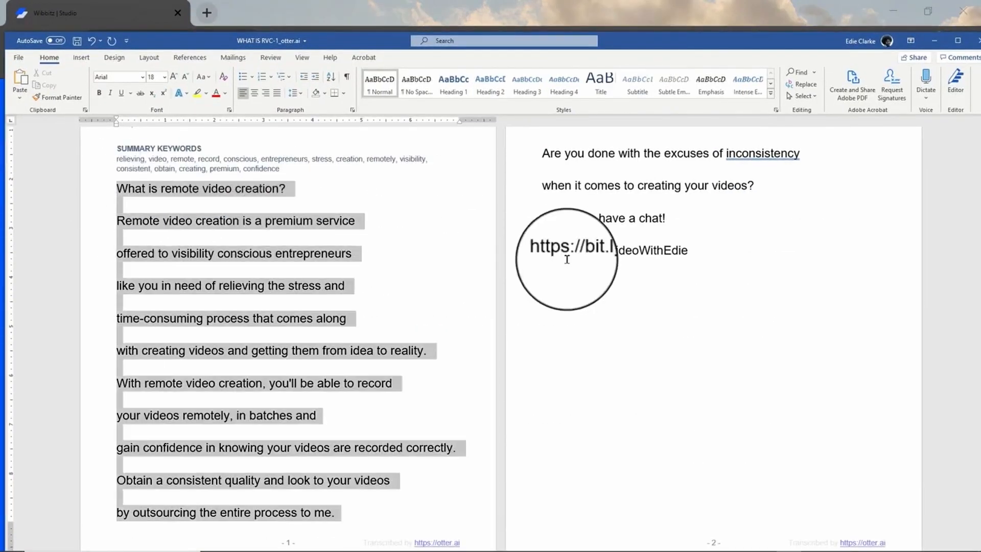
click(94, 12)
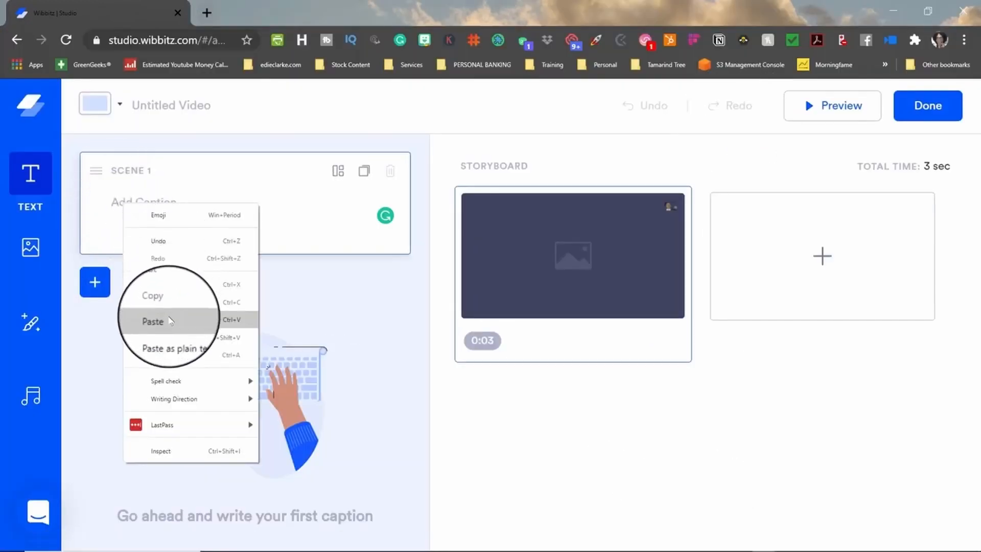
click(153, 321)
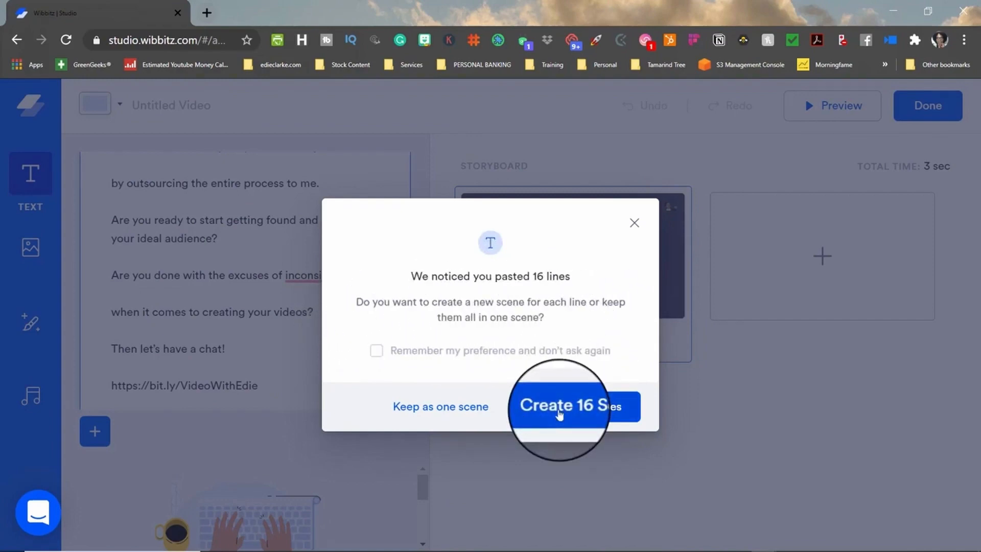
Step: Create 16 scenes, one per script line, and review the resulting storyboard
click(560, 404)
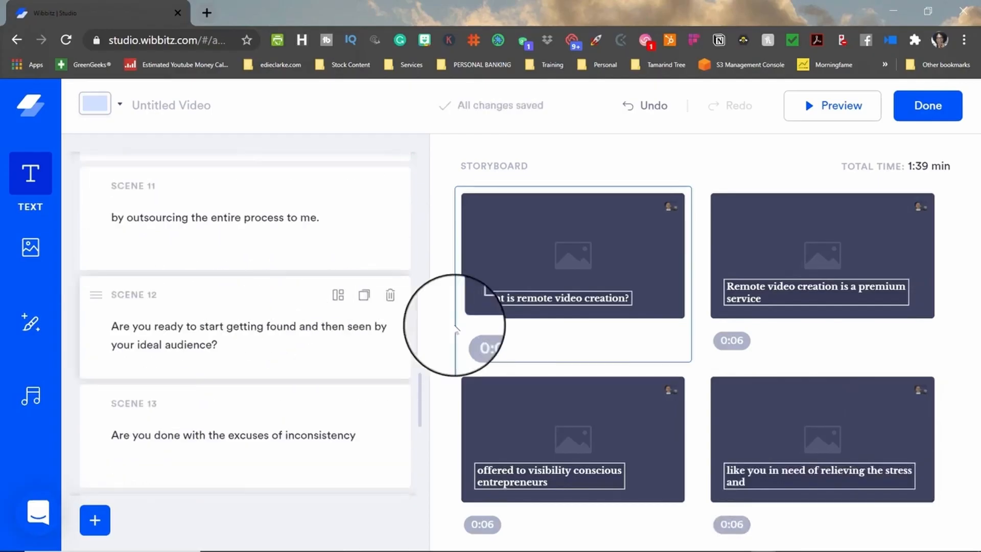
scroll(down, 3)
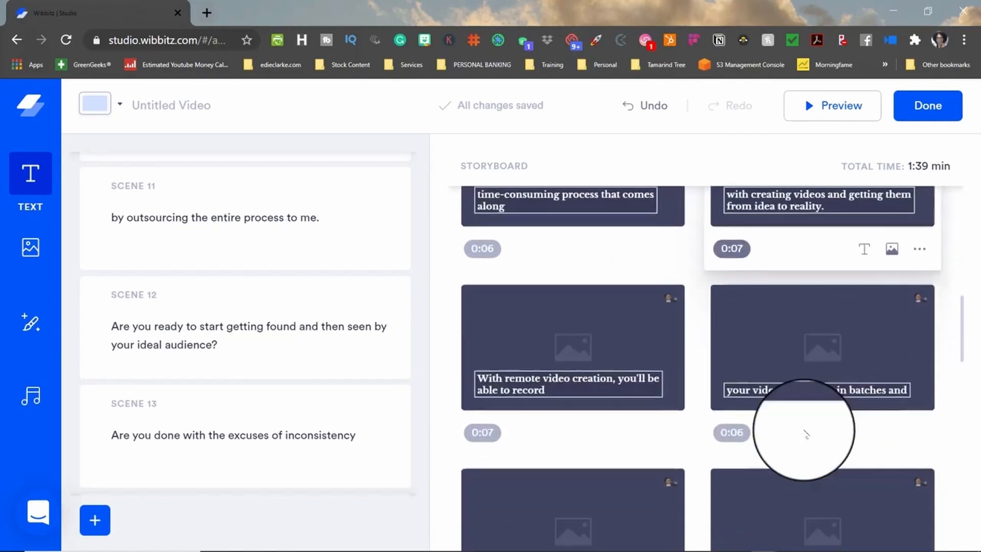
scroll(down, 3)
text(What is Remote Video Creation)
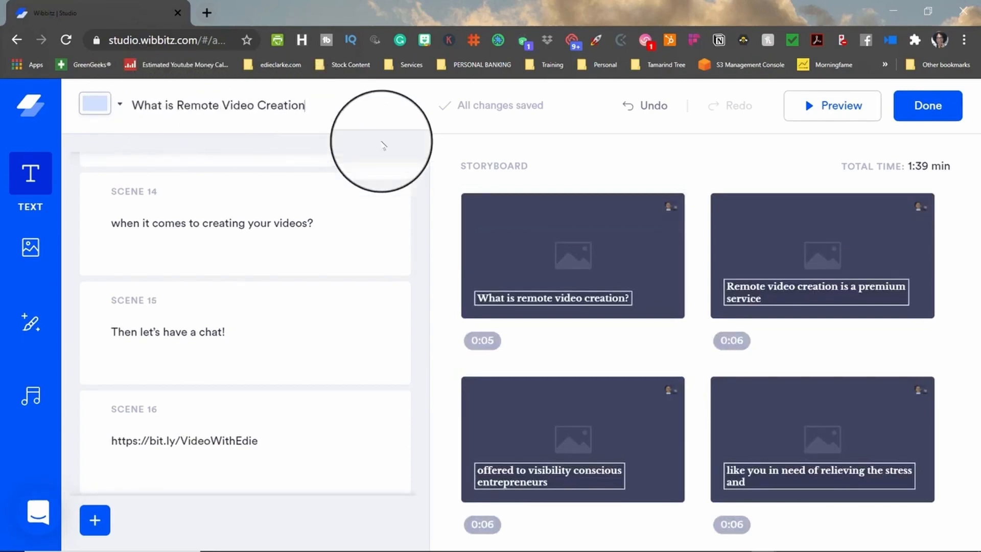
Step: Change scene 1's layout to Subtitle, adding a subtitle line under the enlarged caption
click(668, 340)
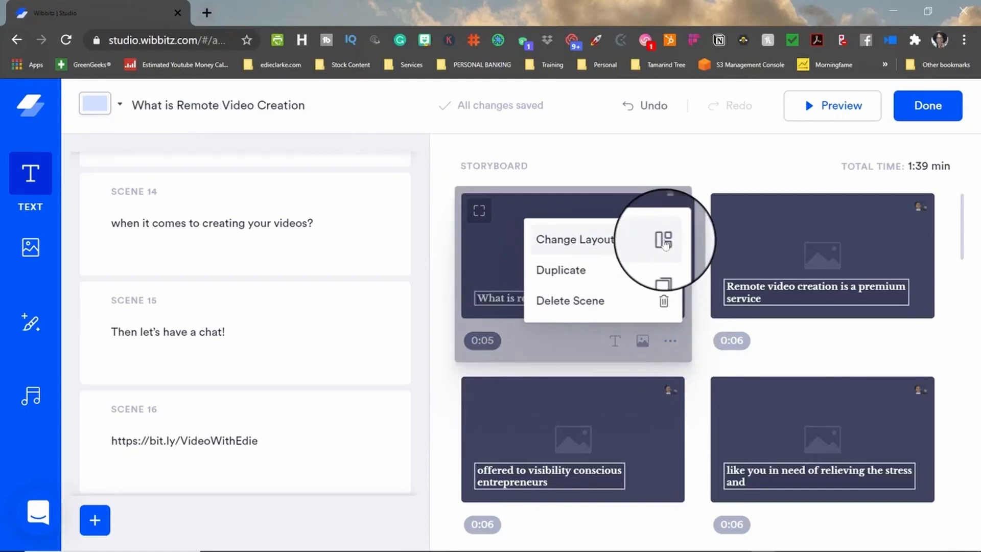
click(572, 239)
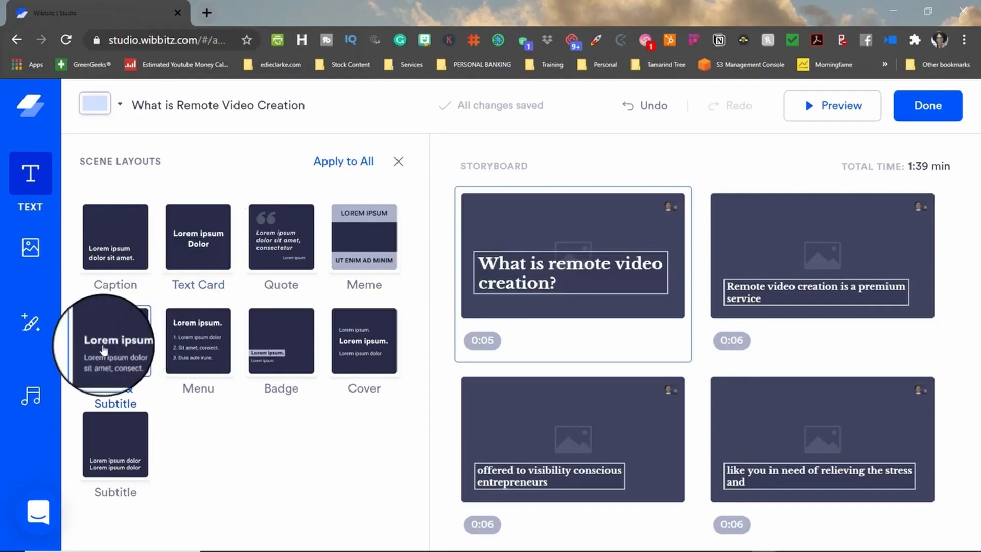
click(116, 341)
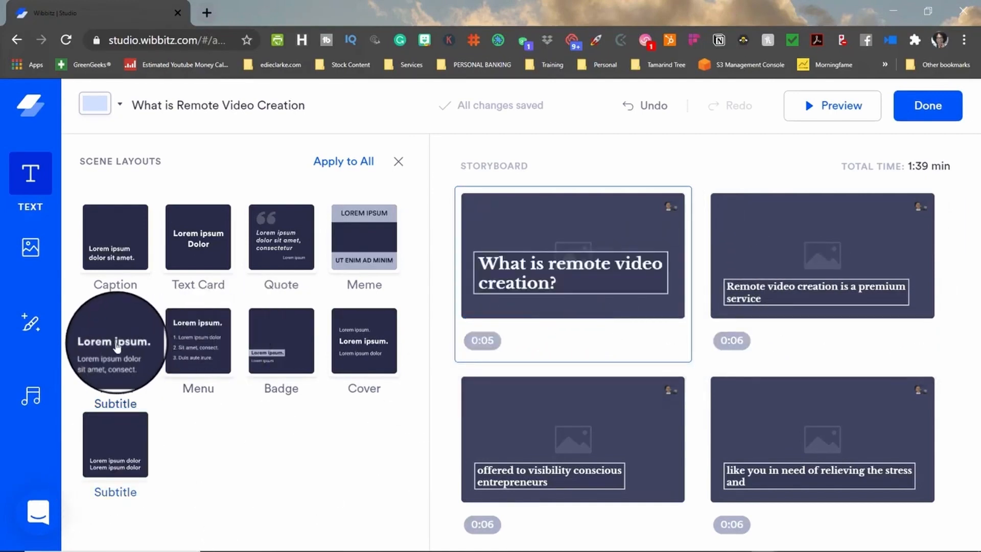
click(115, 340)
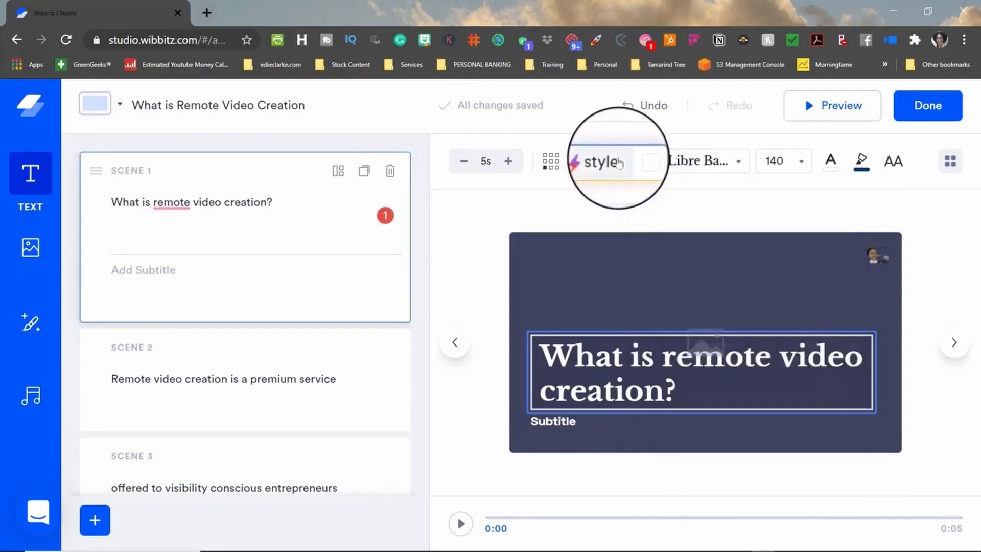
Step: Browse the animated text styles and view the color options for scene 1's text
click(603, 160)
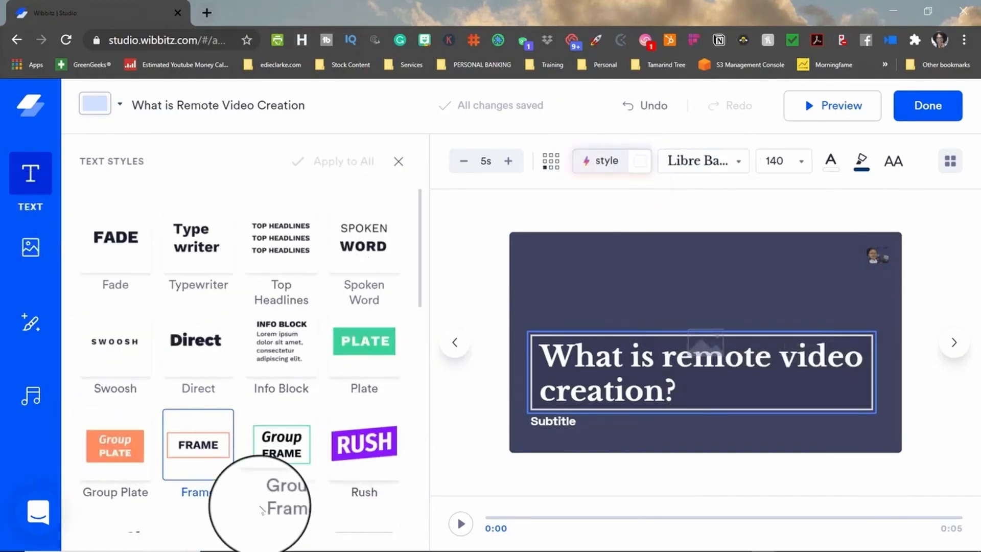
scroll(down, 3)
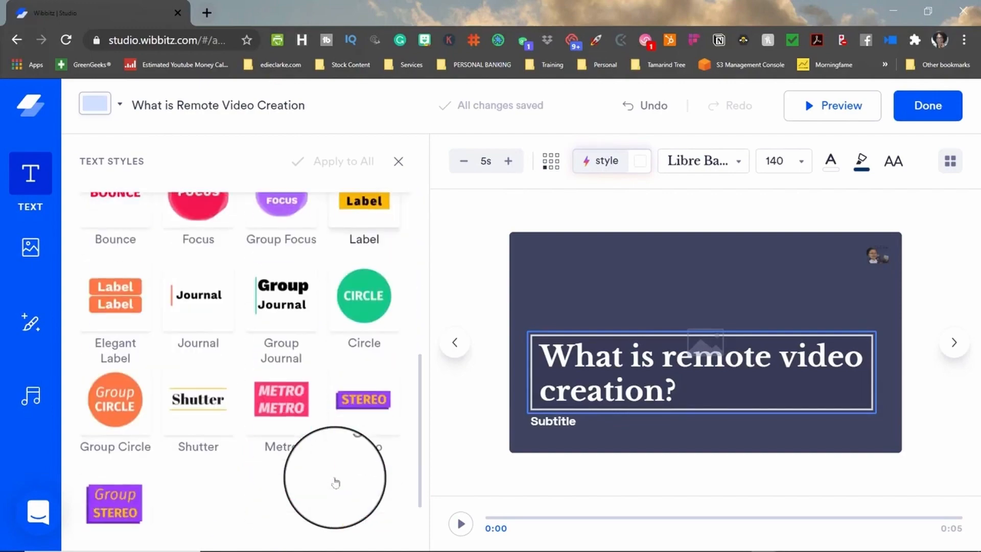
click(893, 161)
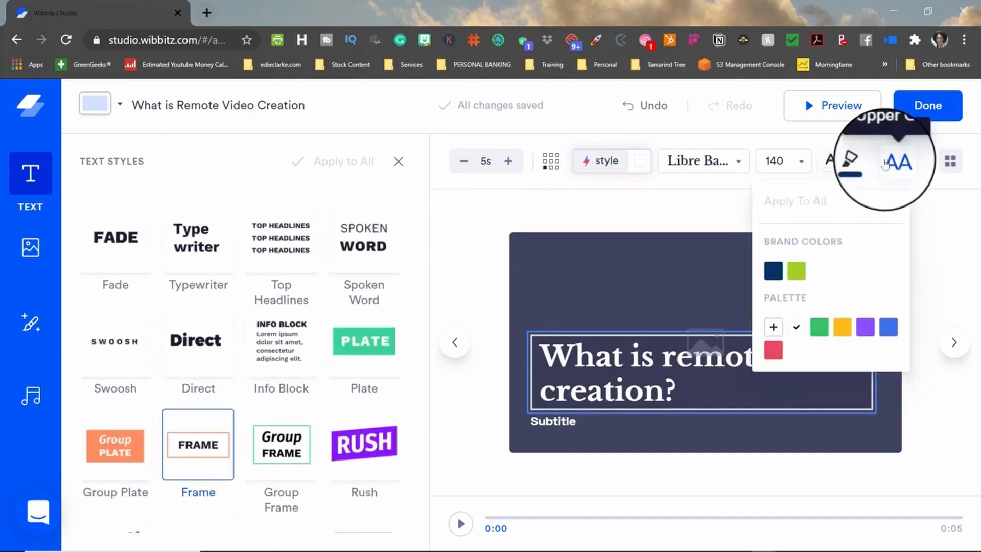